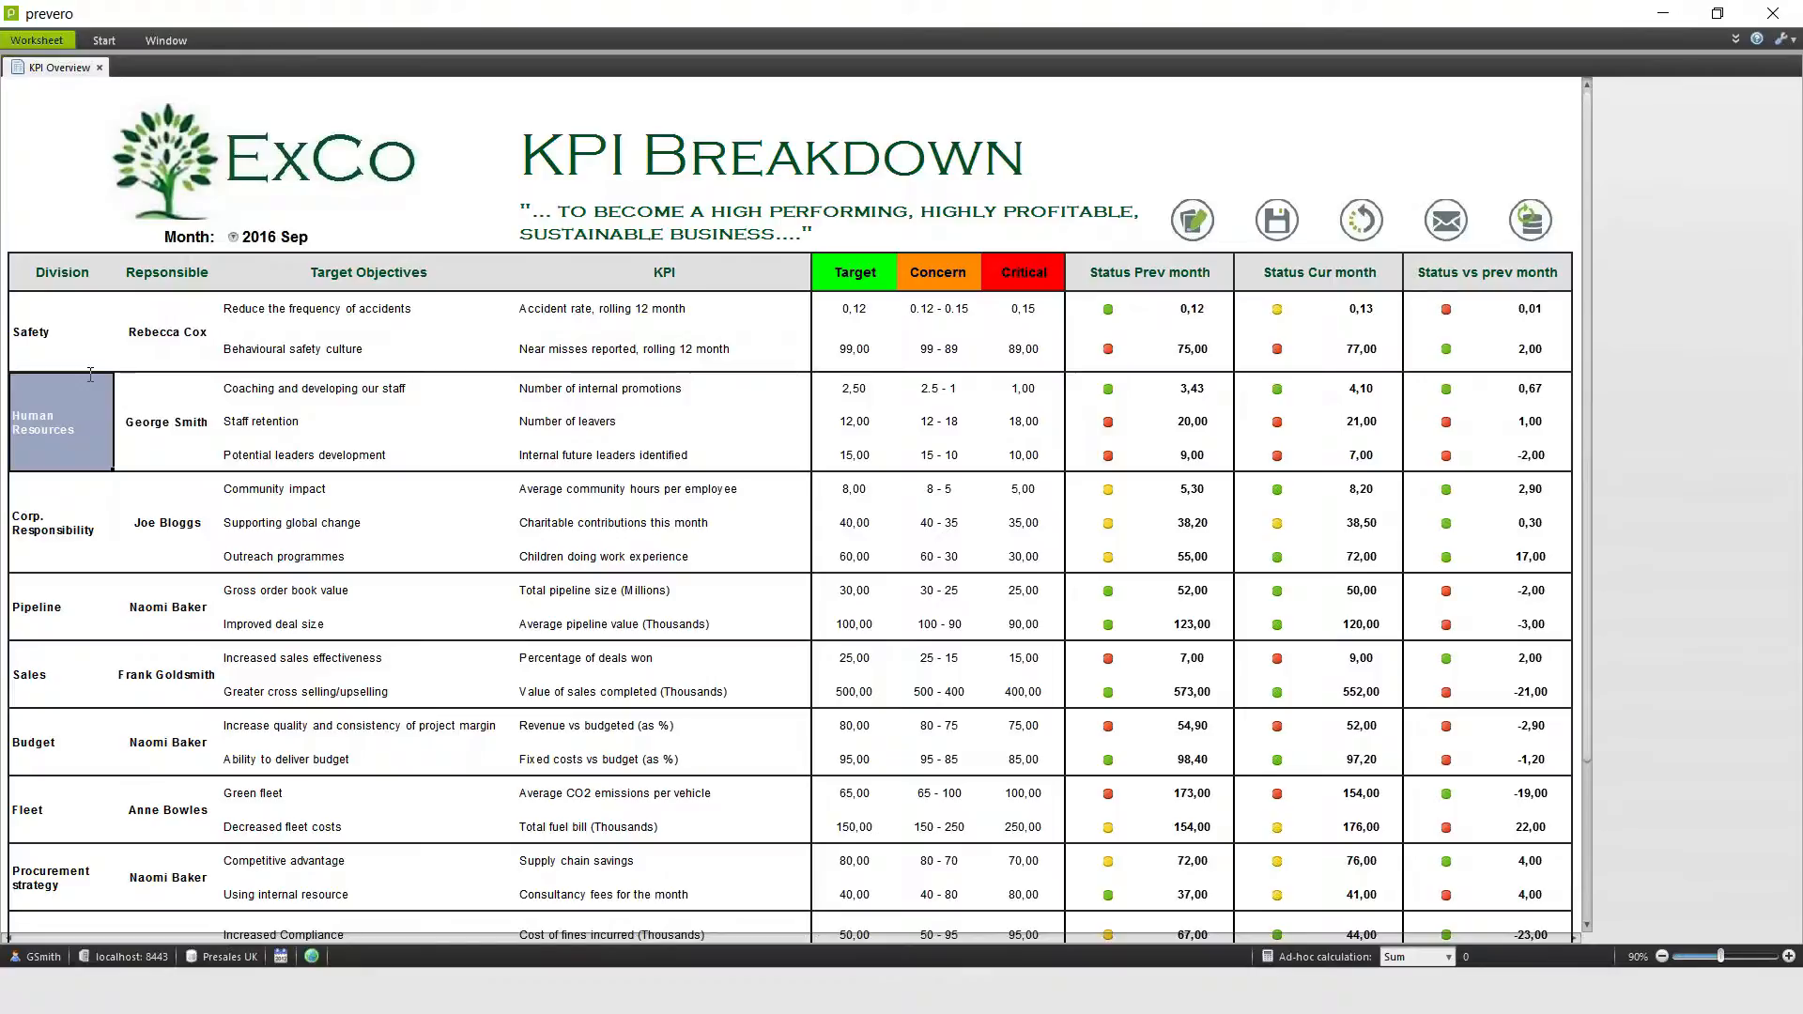
mouse_move(327, 546)
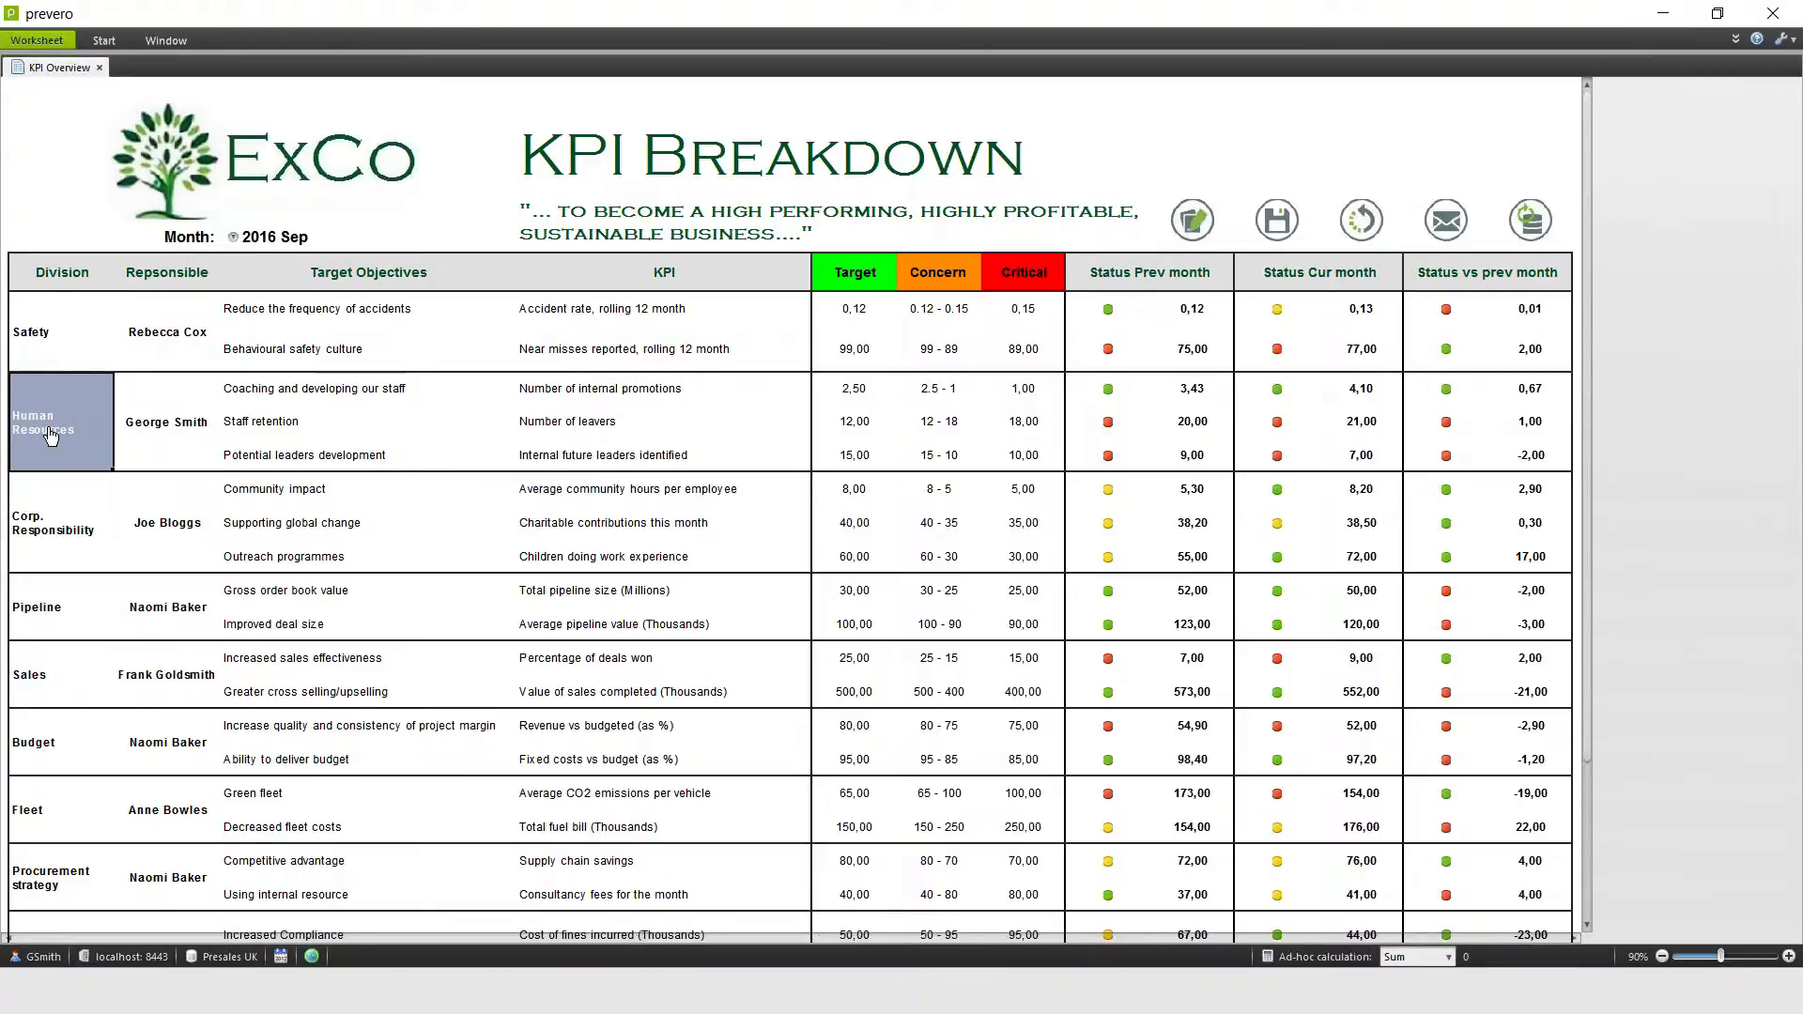
- In the Human Resources worksheet, set 2016 Dec internal promotions to 4,000 and enter leavers 18
left_click(60, 423)
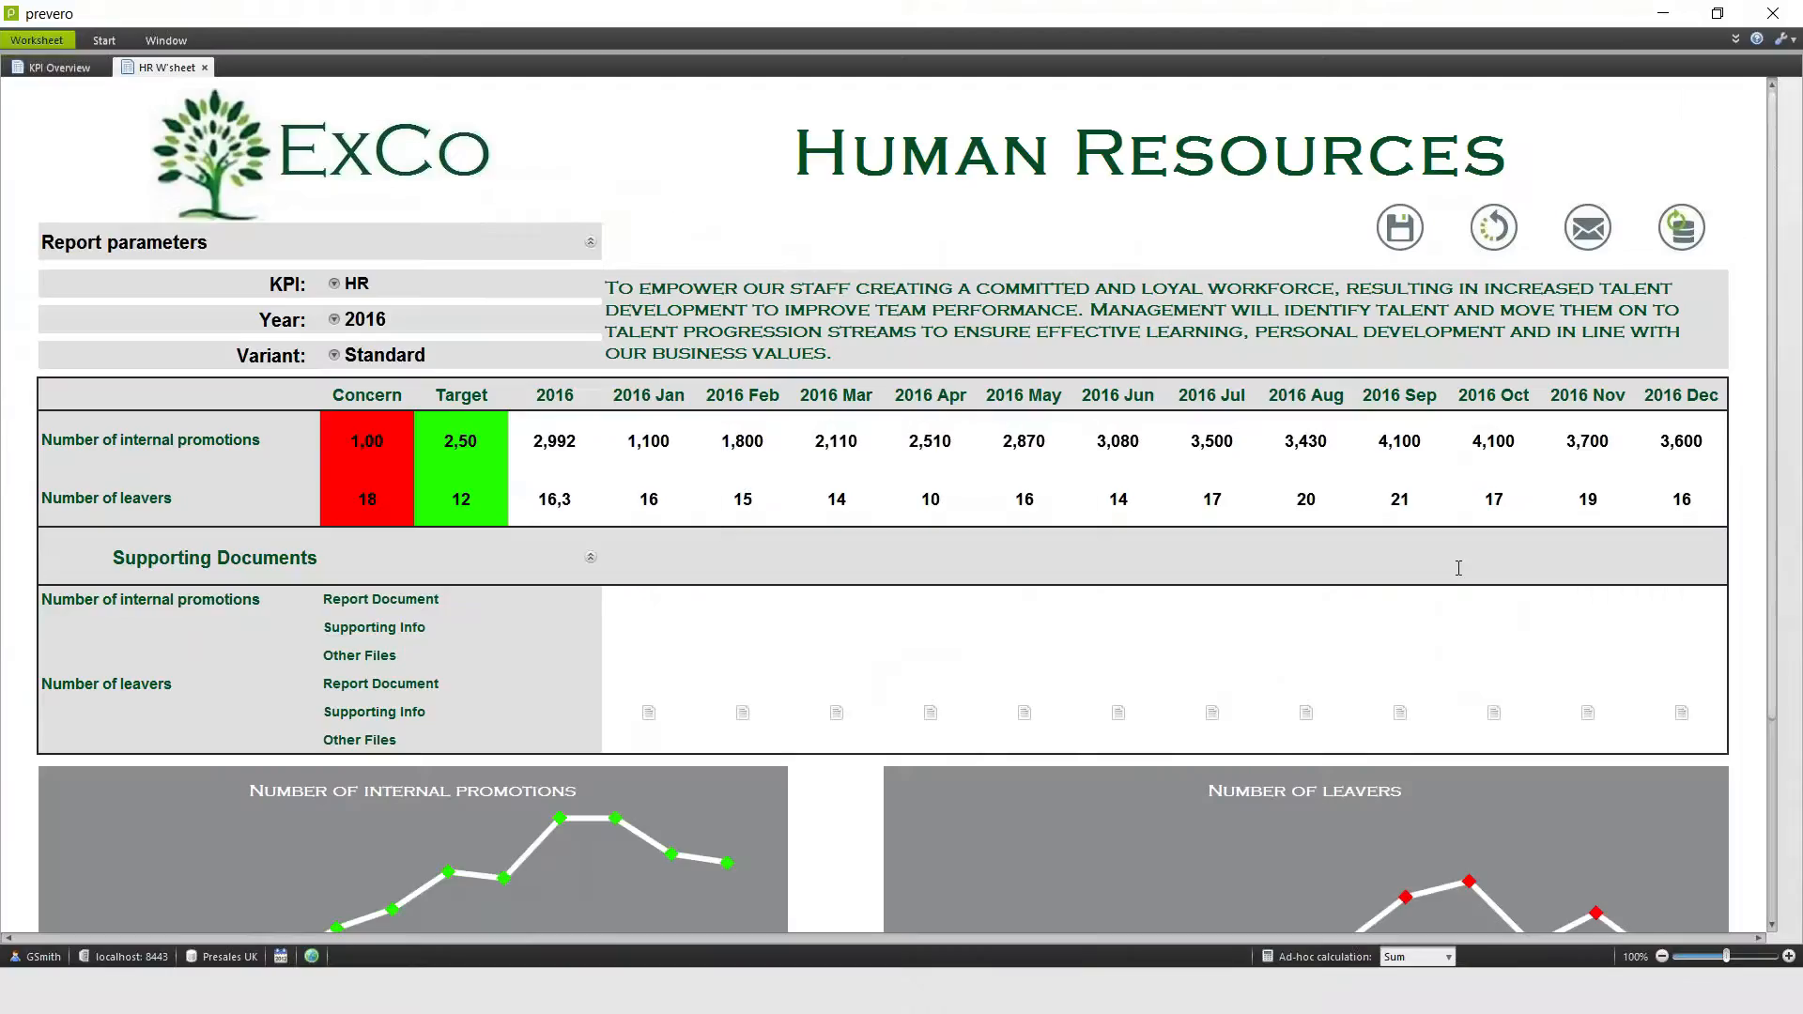
mouse_move(1460, 496)
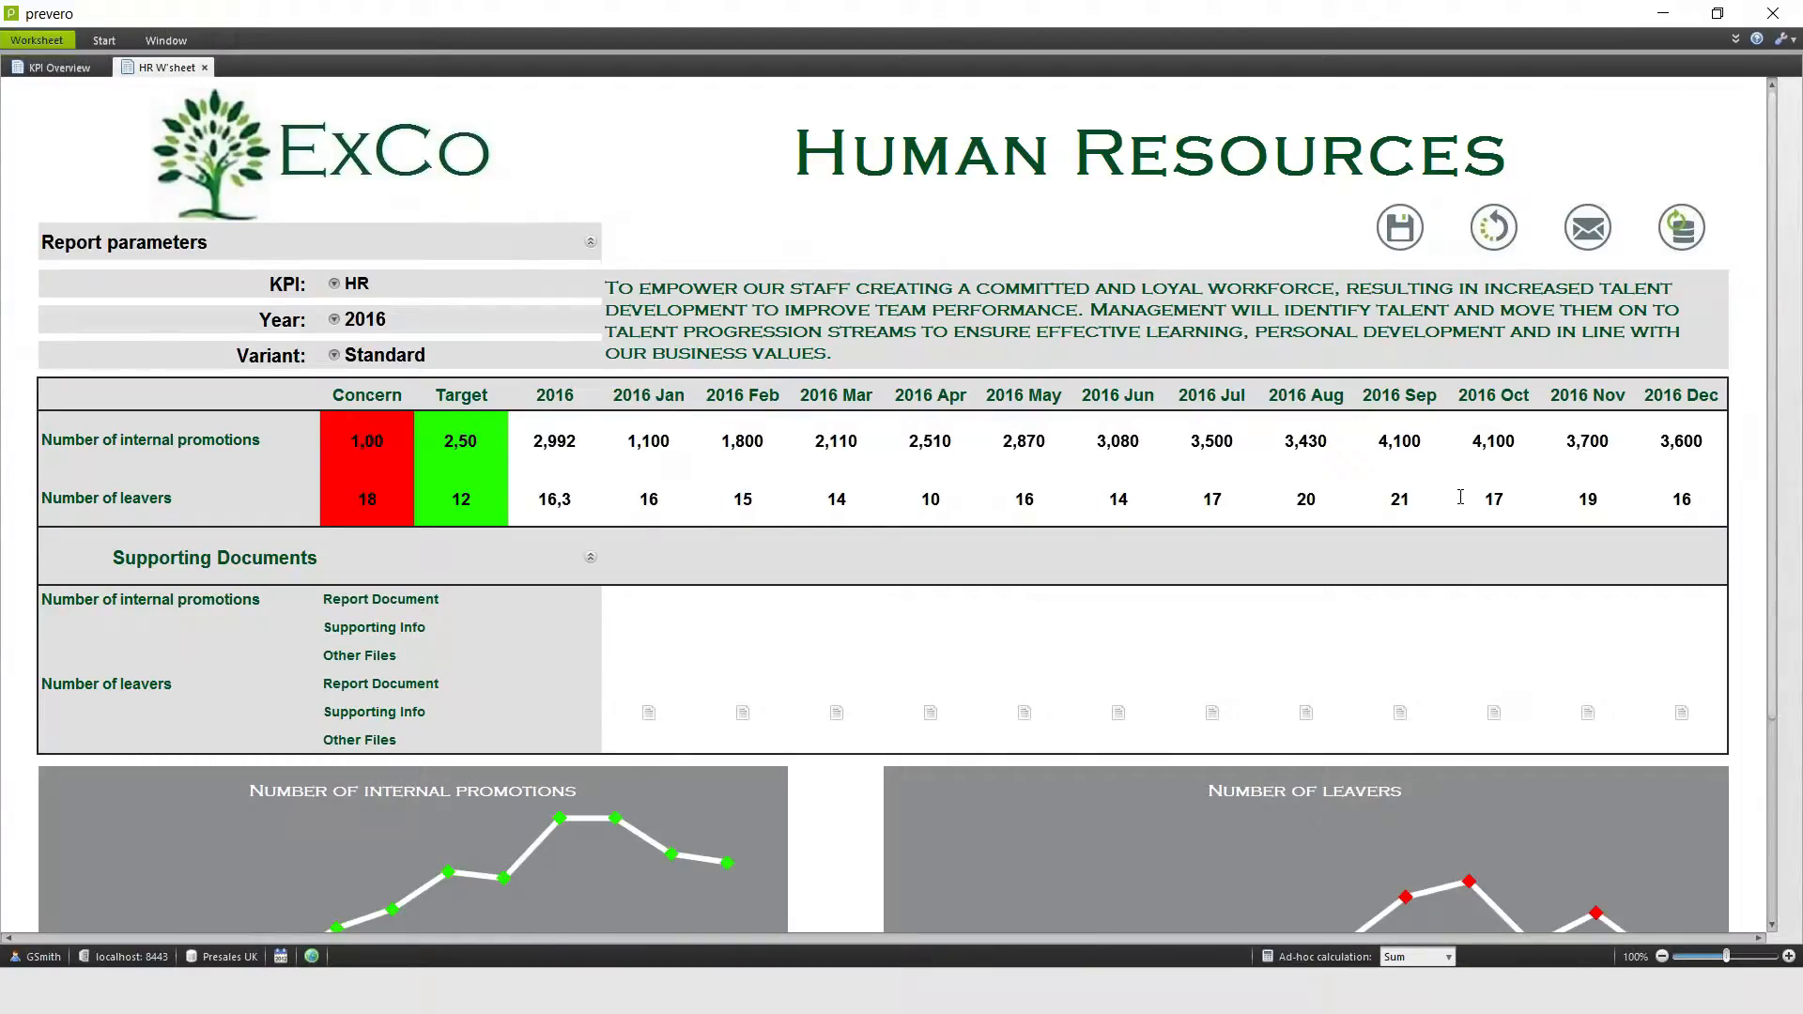
mouse_move(1506, 368)
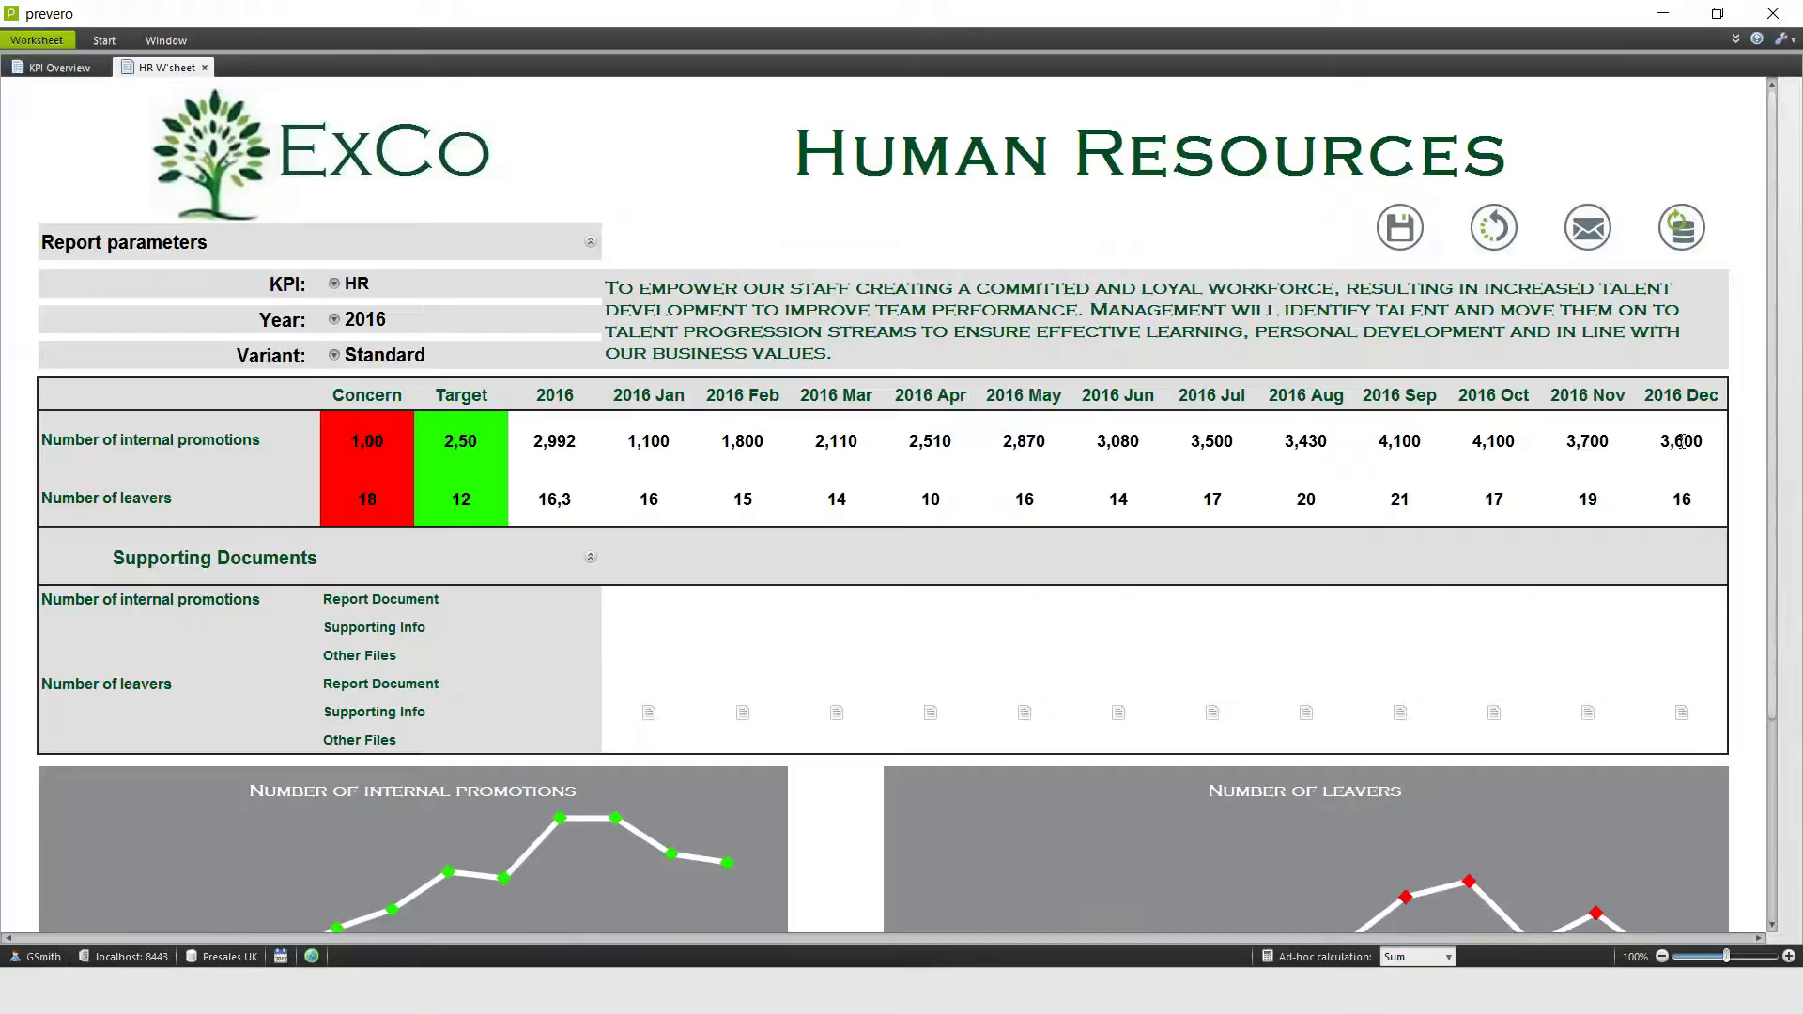
mouse_move(1687, 448)
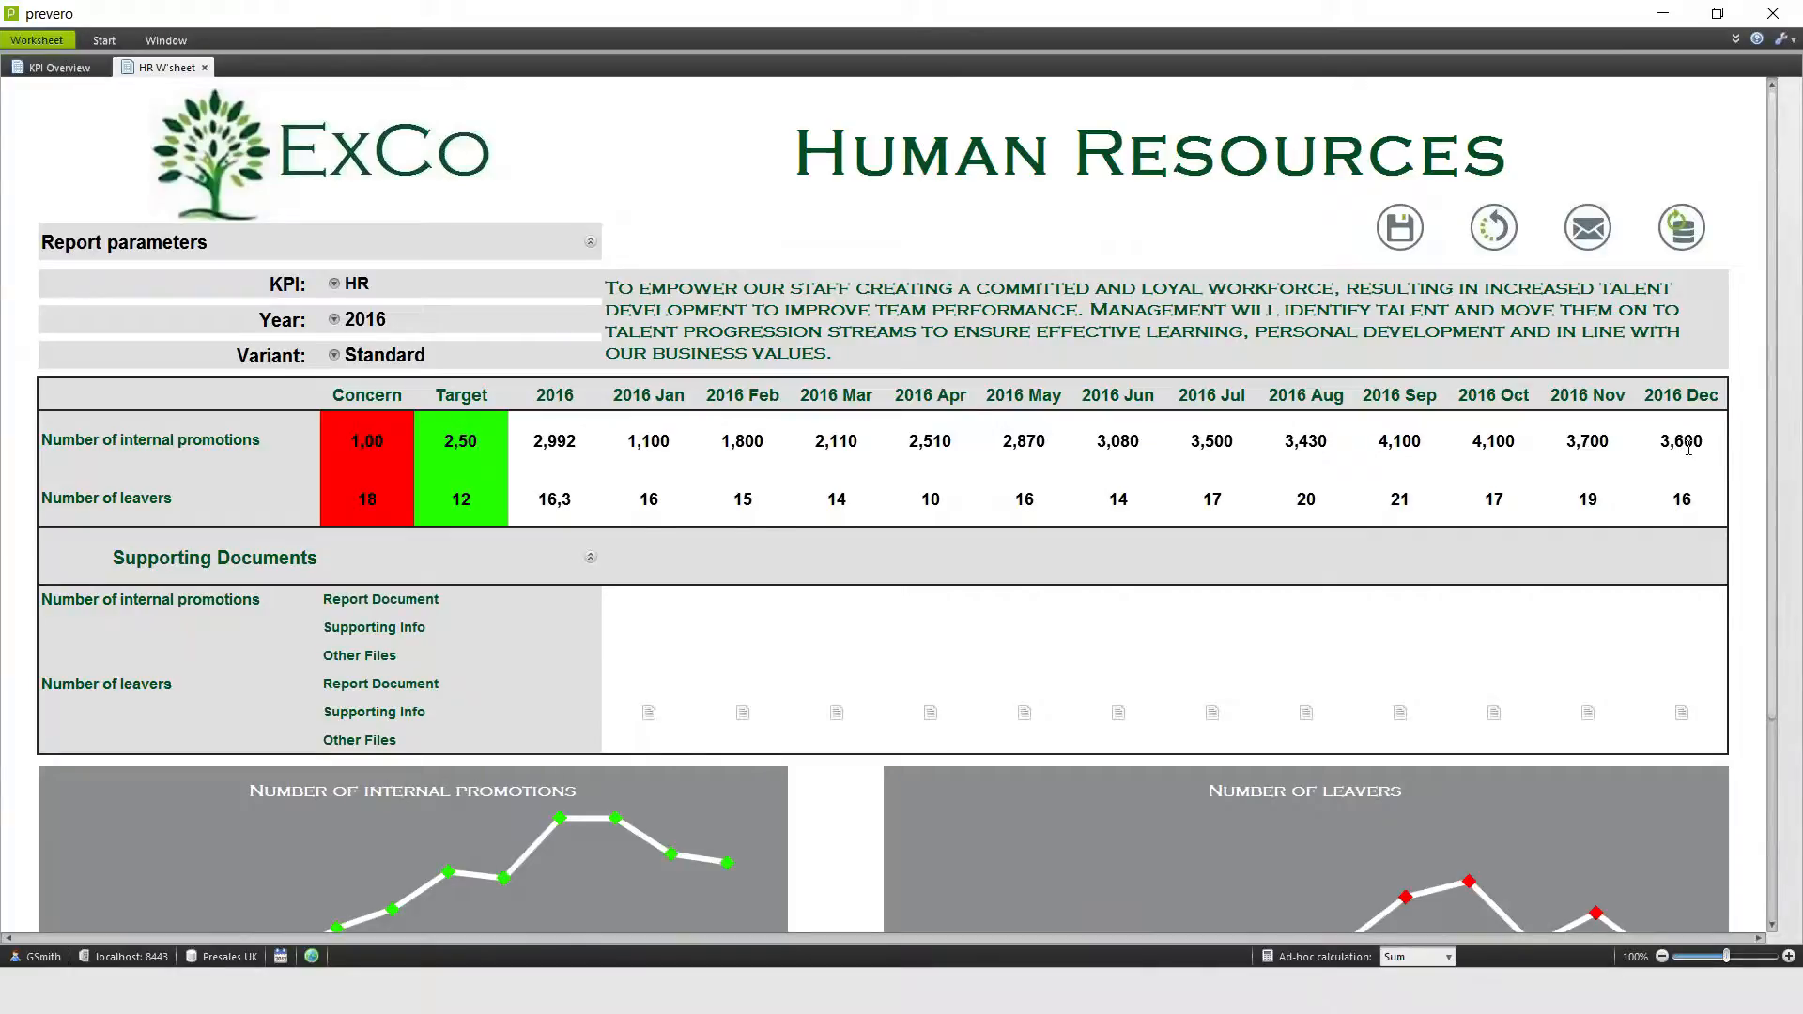
left_click(1679, 440)
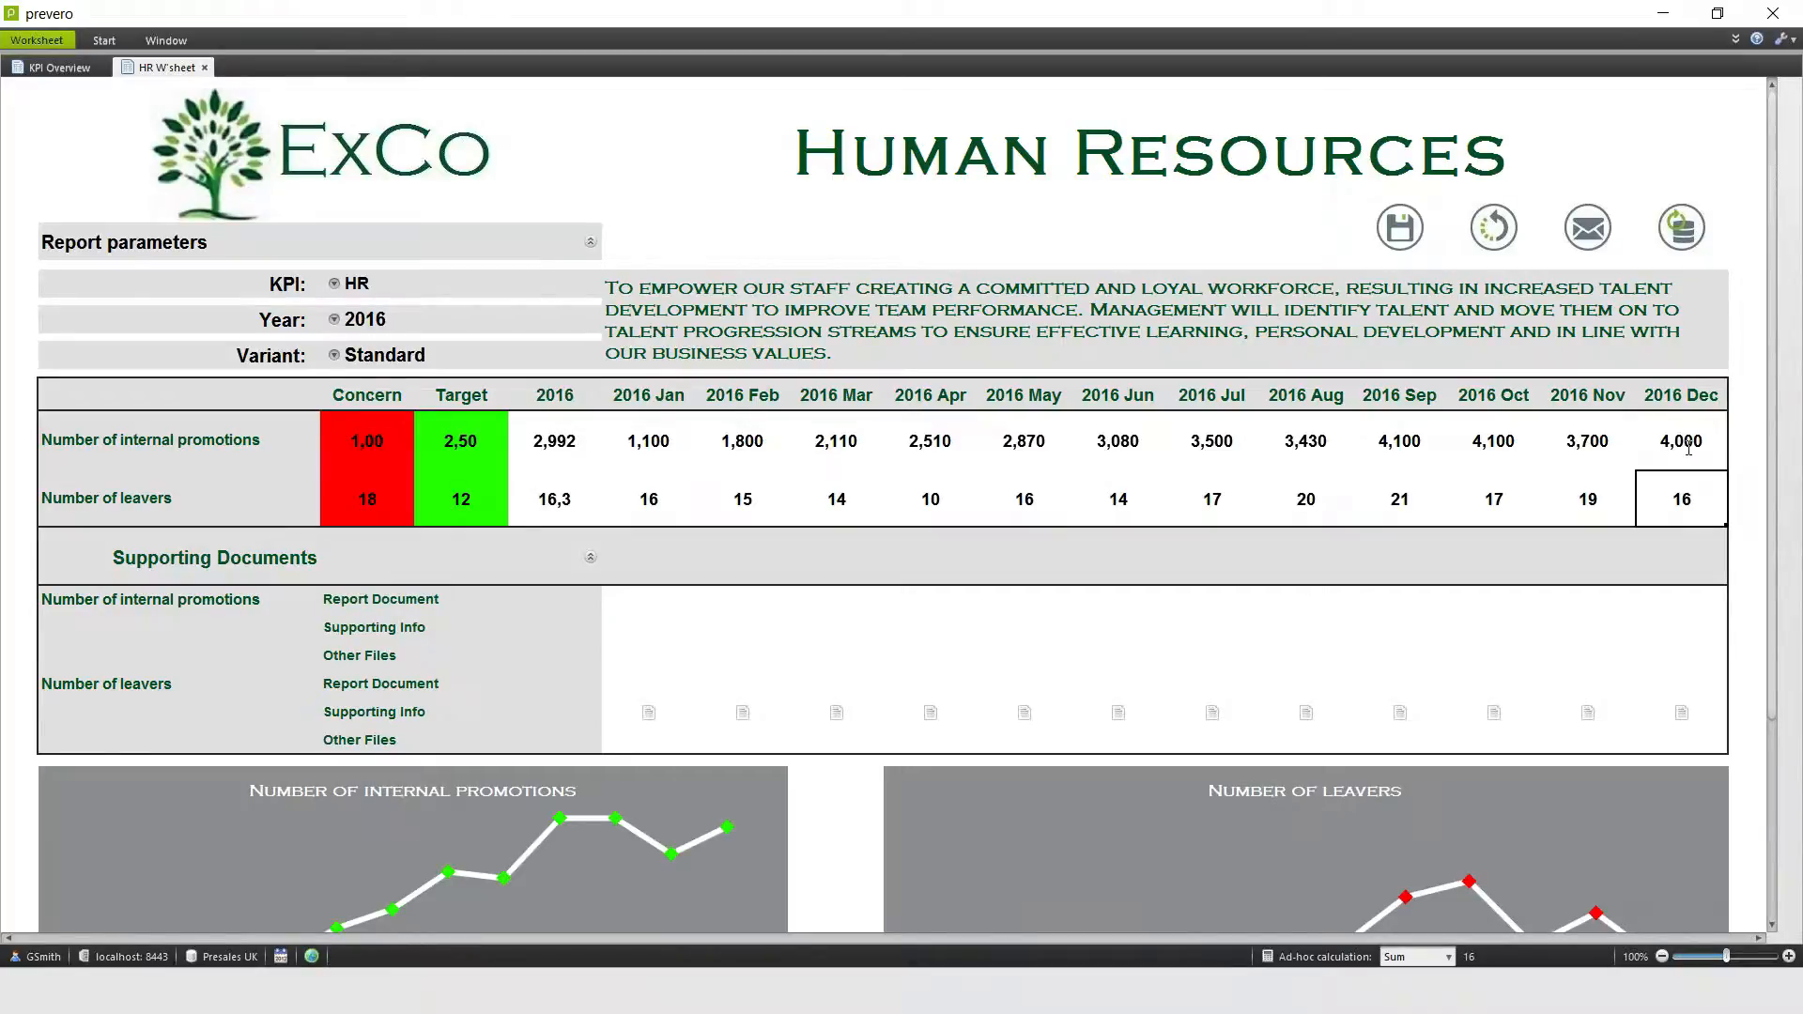
type("18")
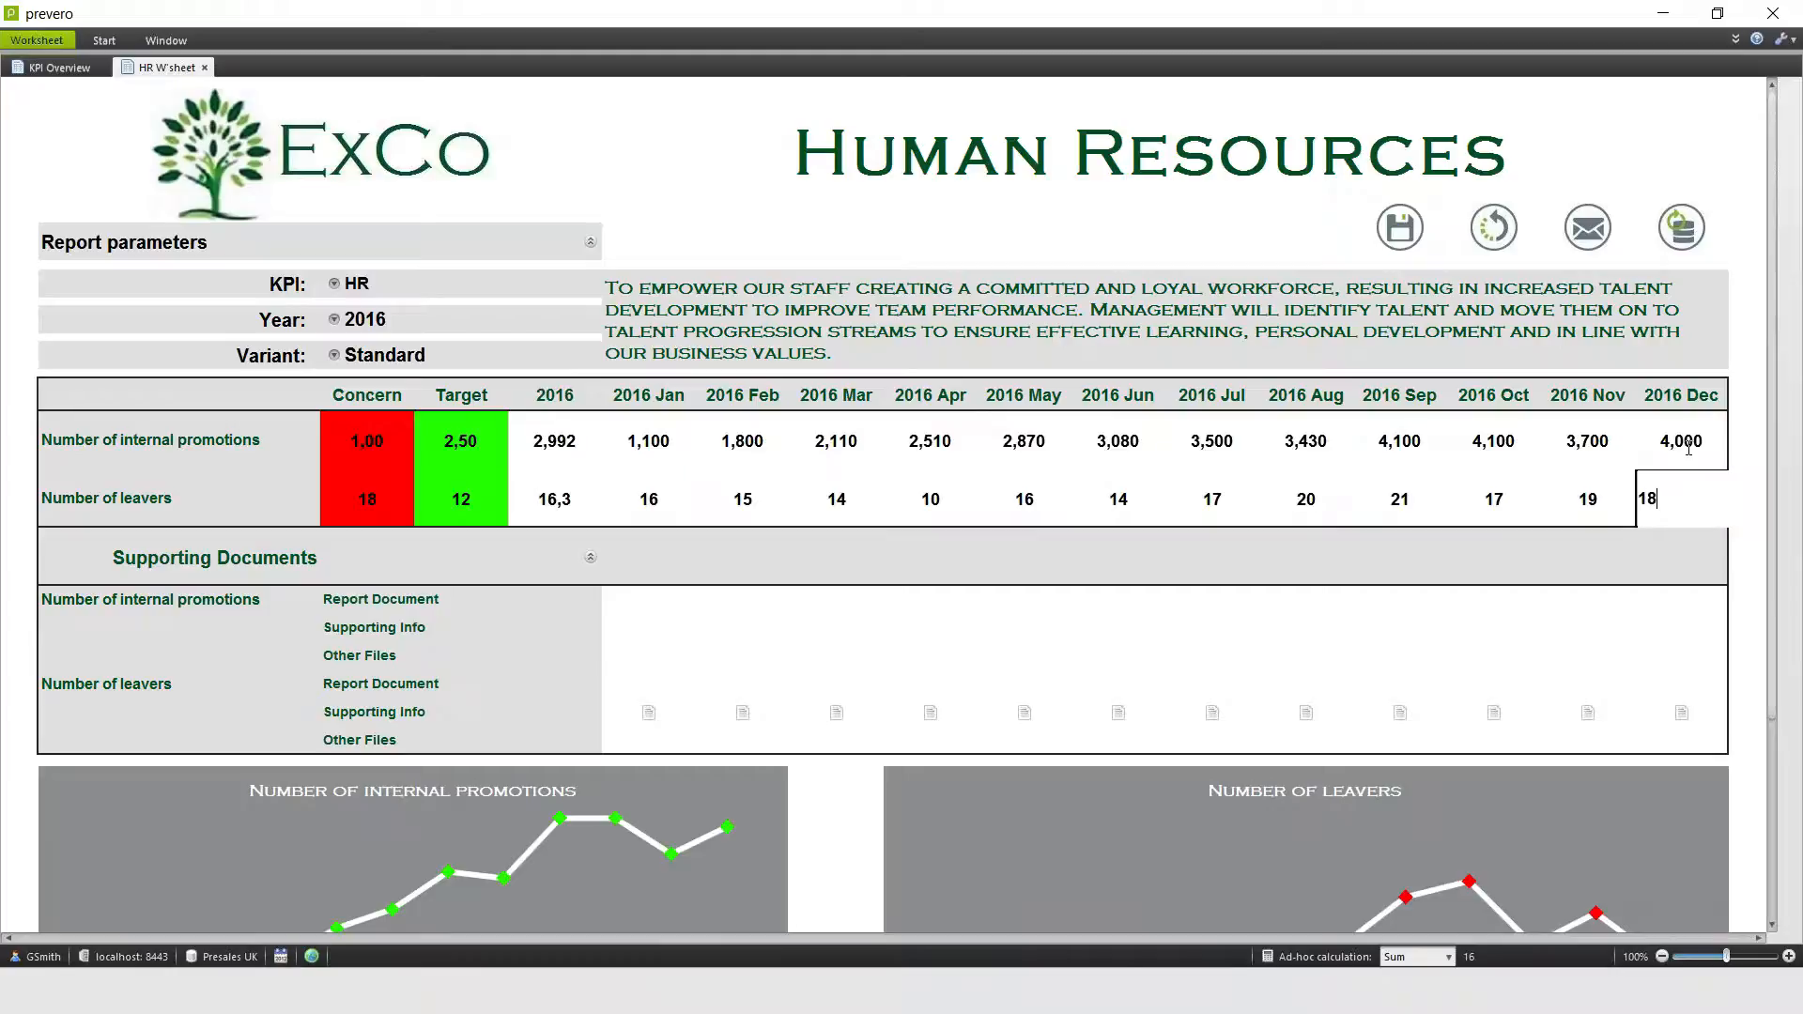
- Scroll the HR worksheet to check the promotions and leavers charts reflect the December updates
scroll("down", 3)
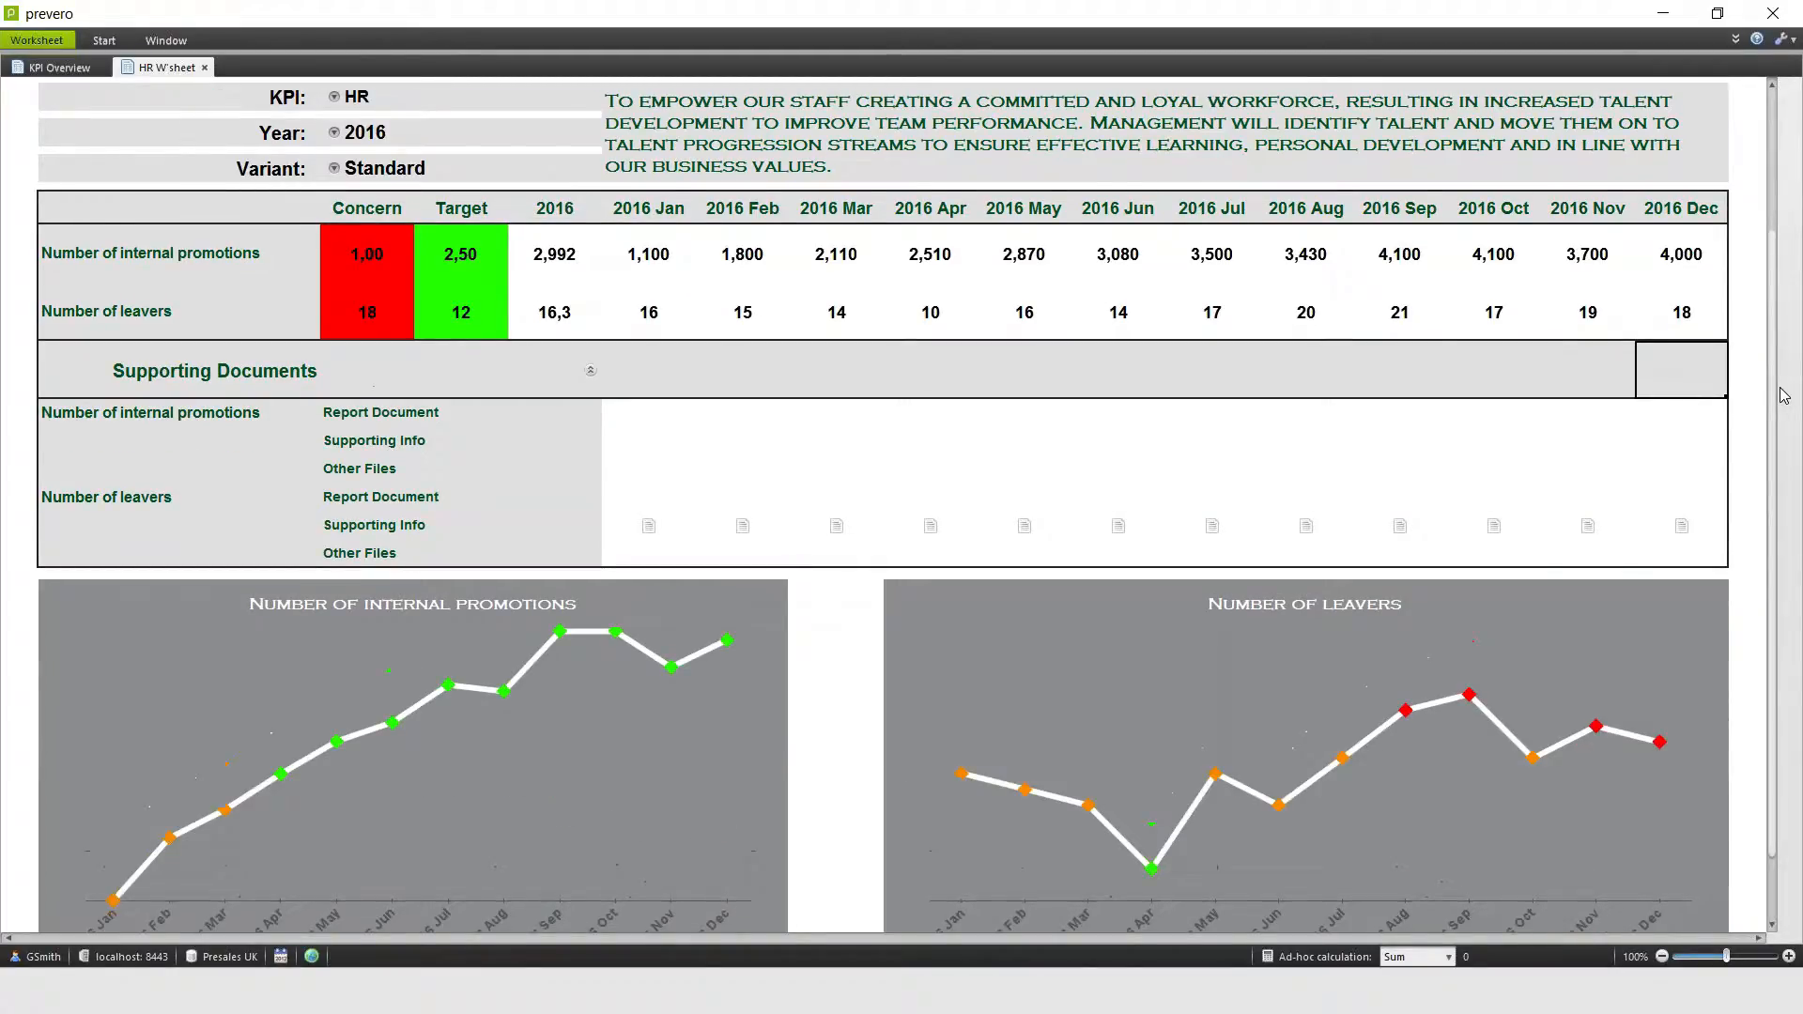
scroll("up", 3)
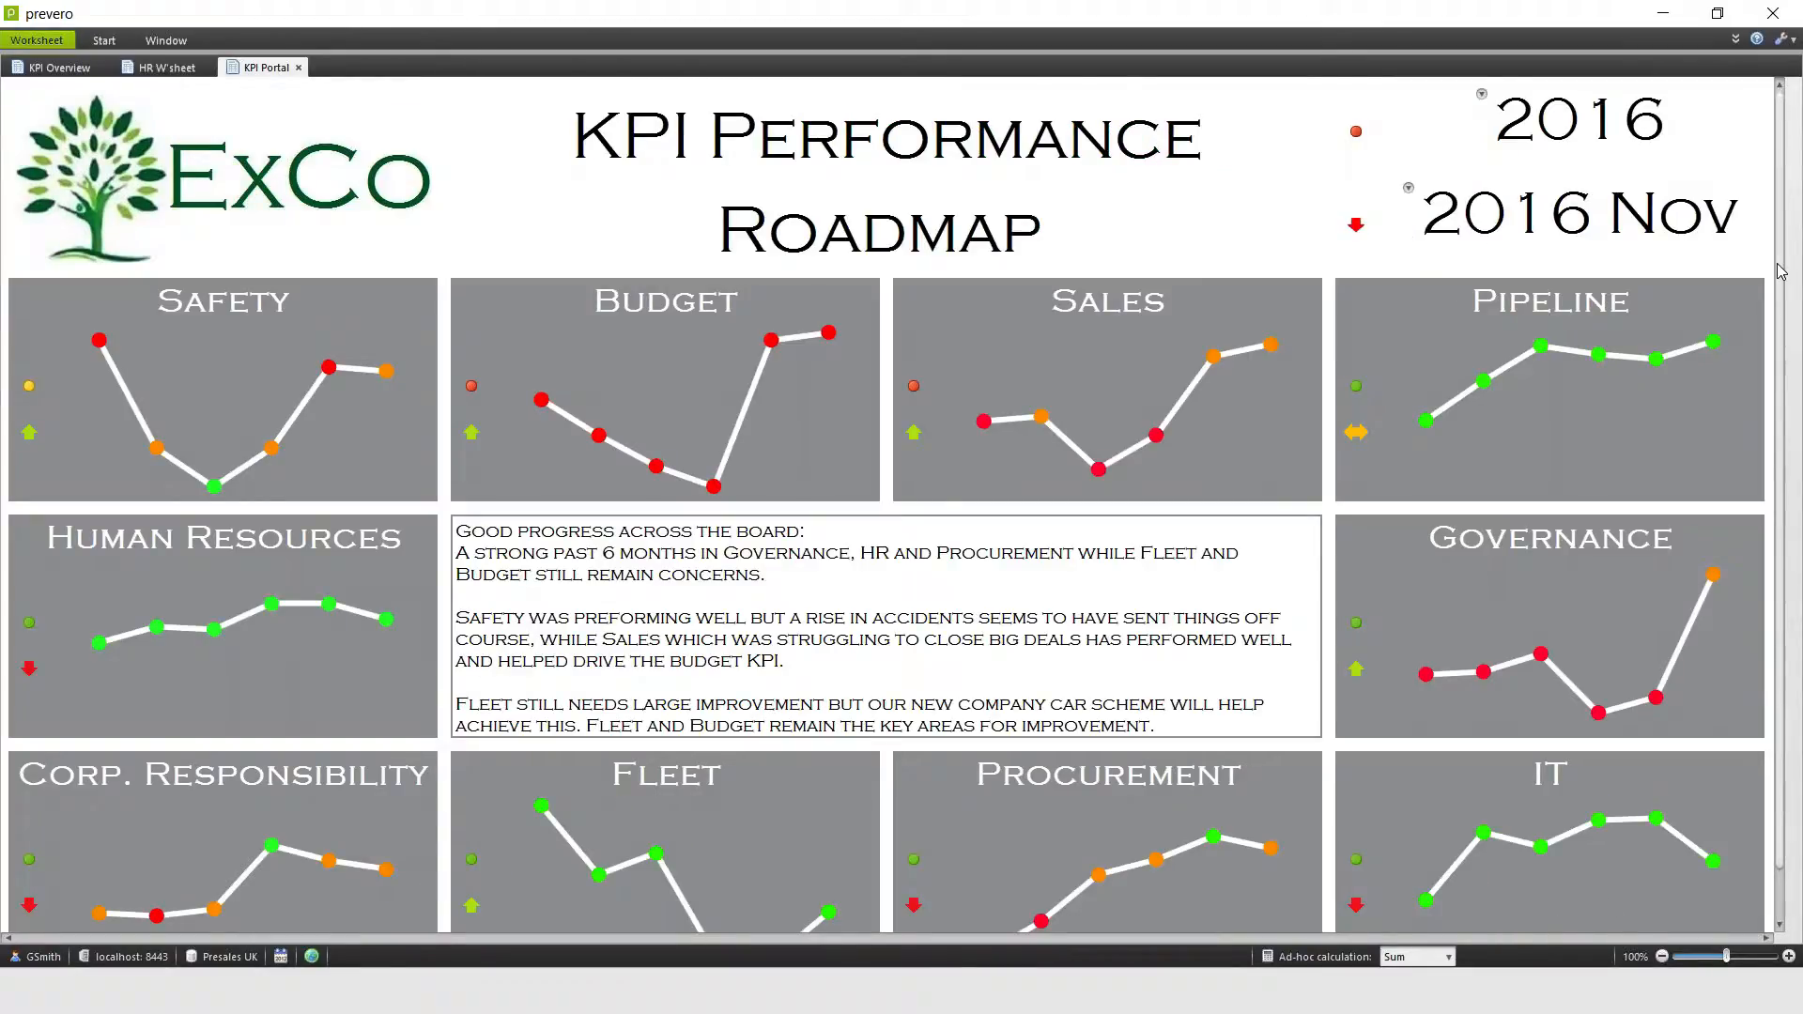
- Scroll through the KPI Performance Roadmap dashboard's division trend charts and commentary
scroll("down", 3)
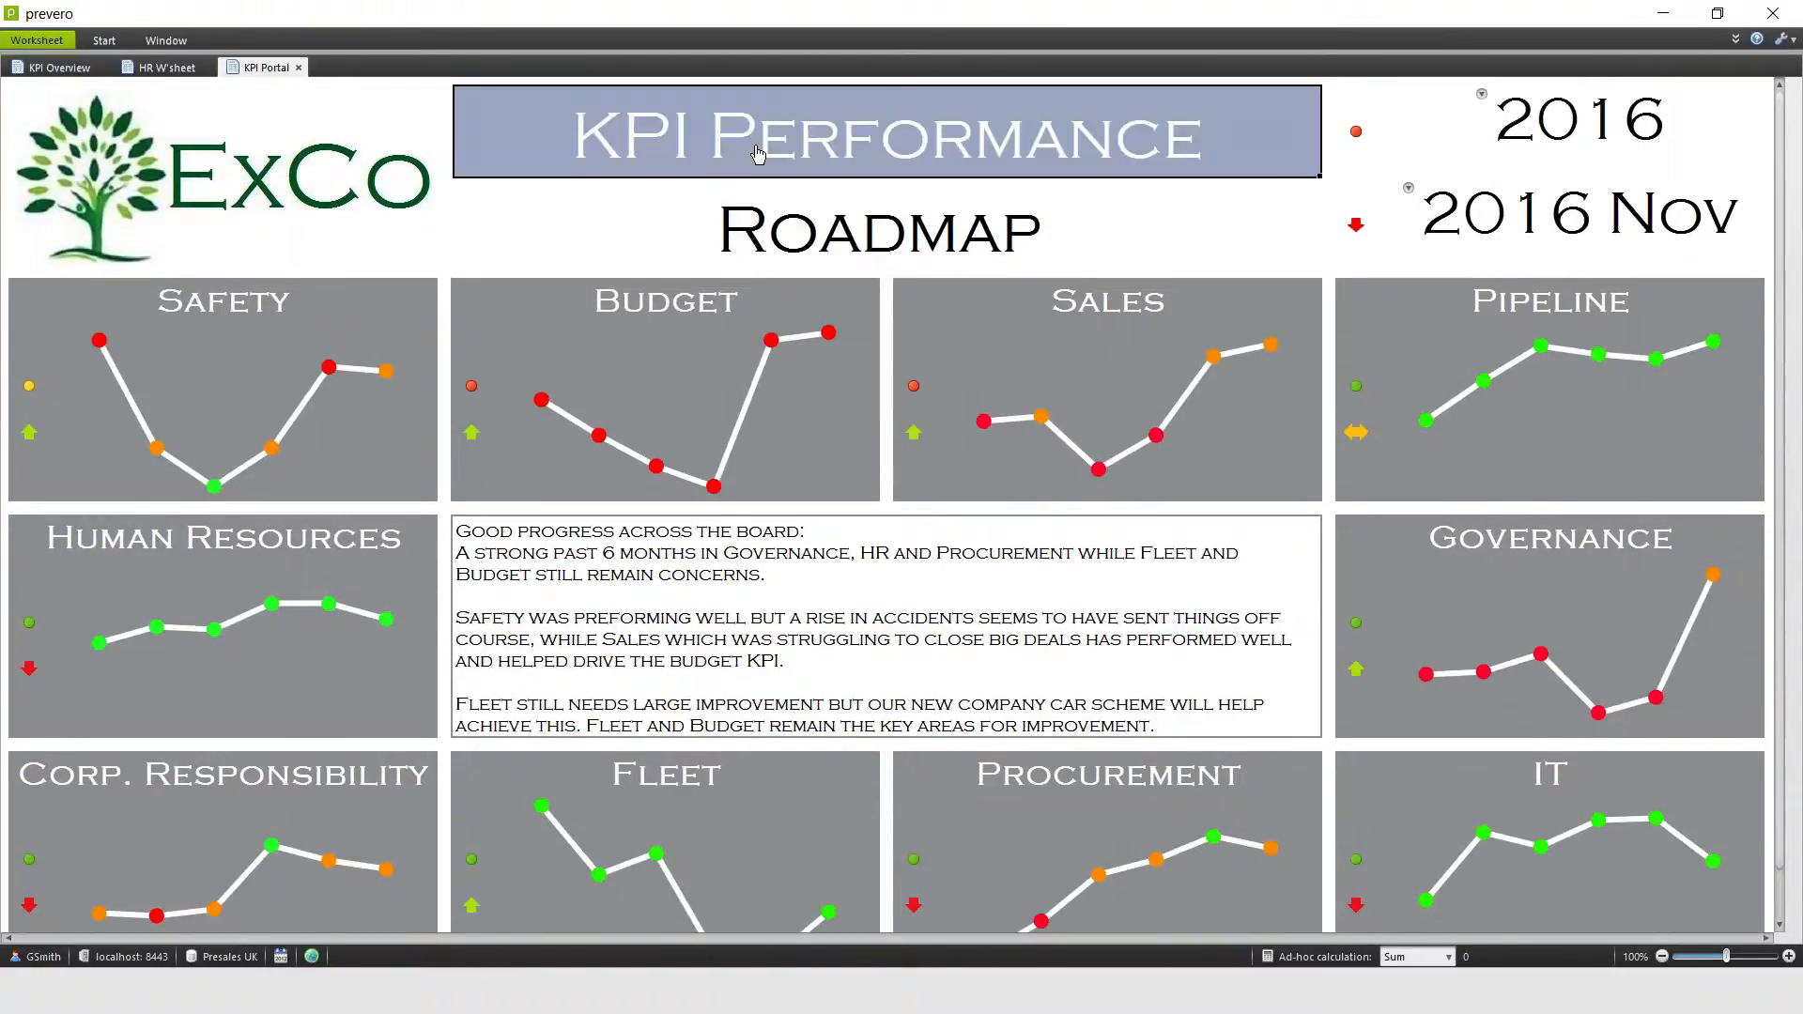
- From the KPI Breakdown overview, send the board pack to the distribution list and acknowledge the confirmation
left_click(56, 67)
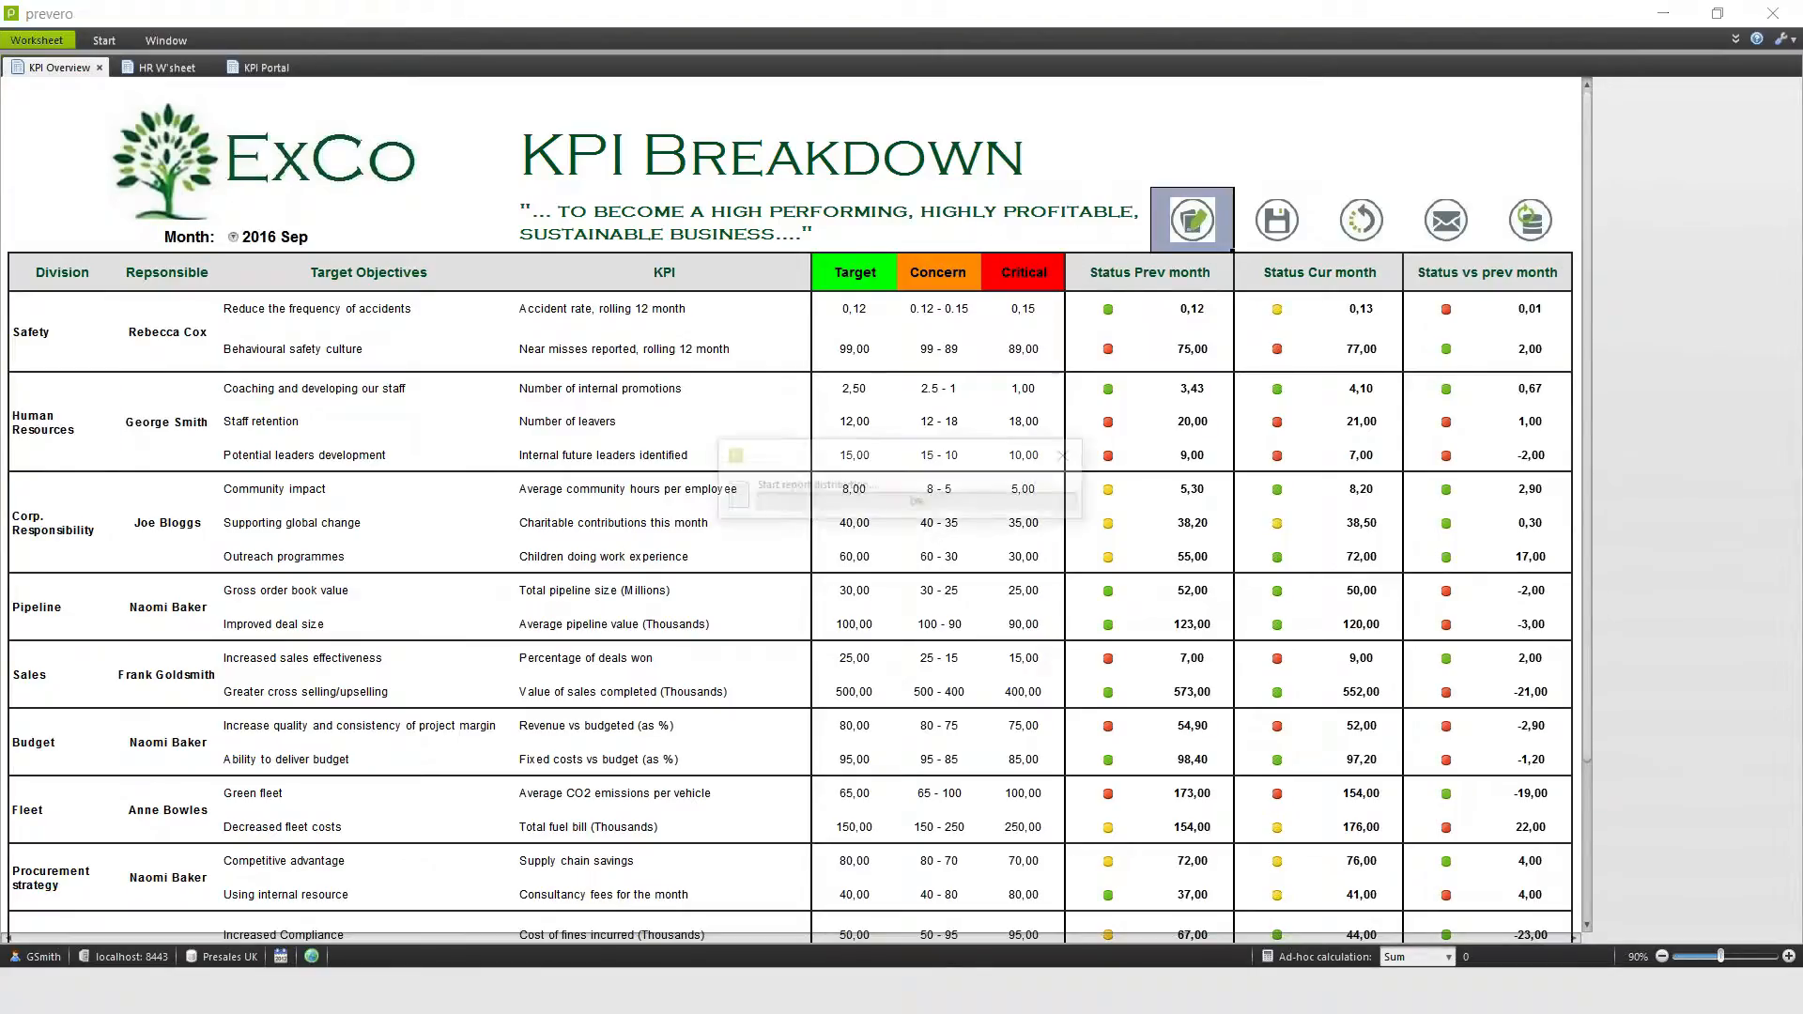
left_click(1190, 217)
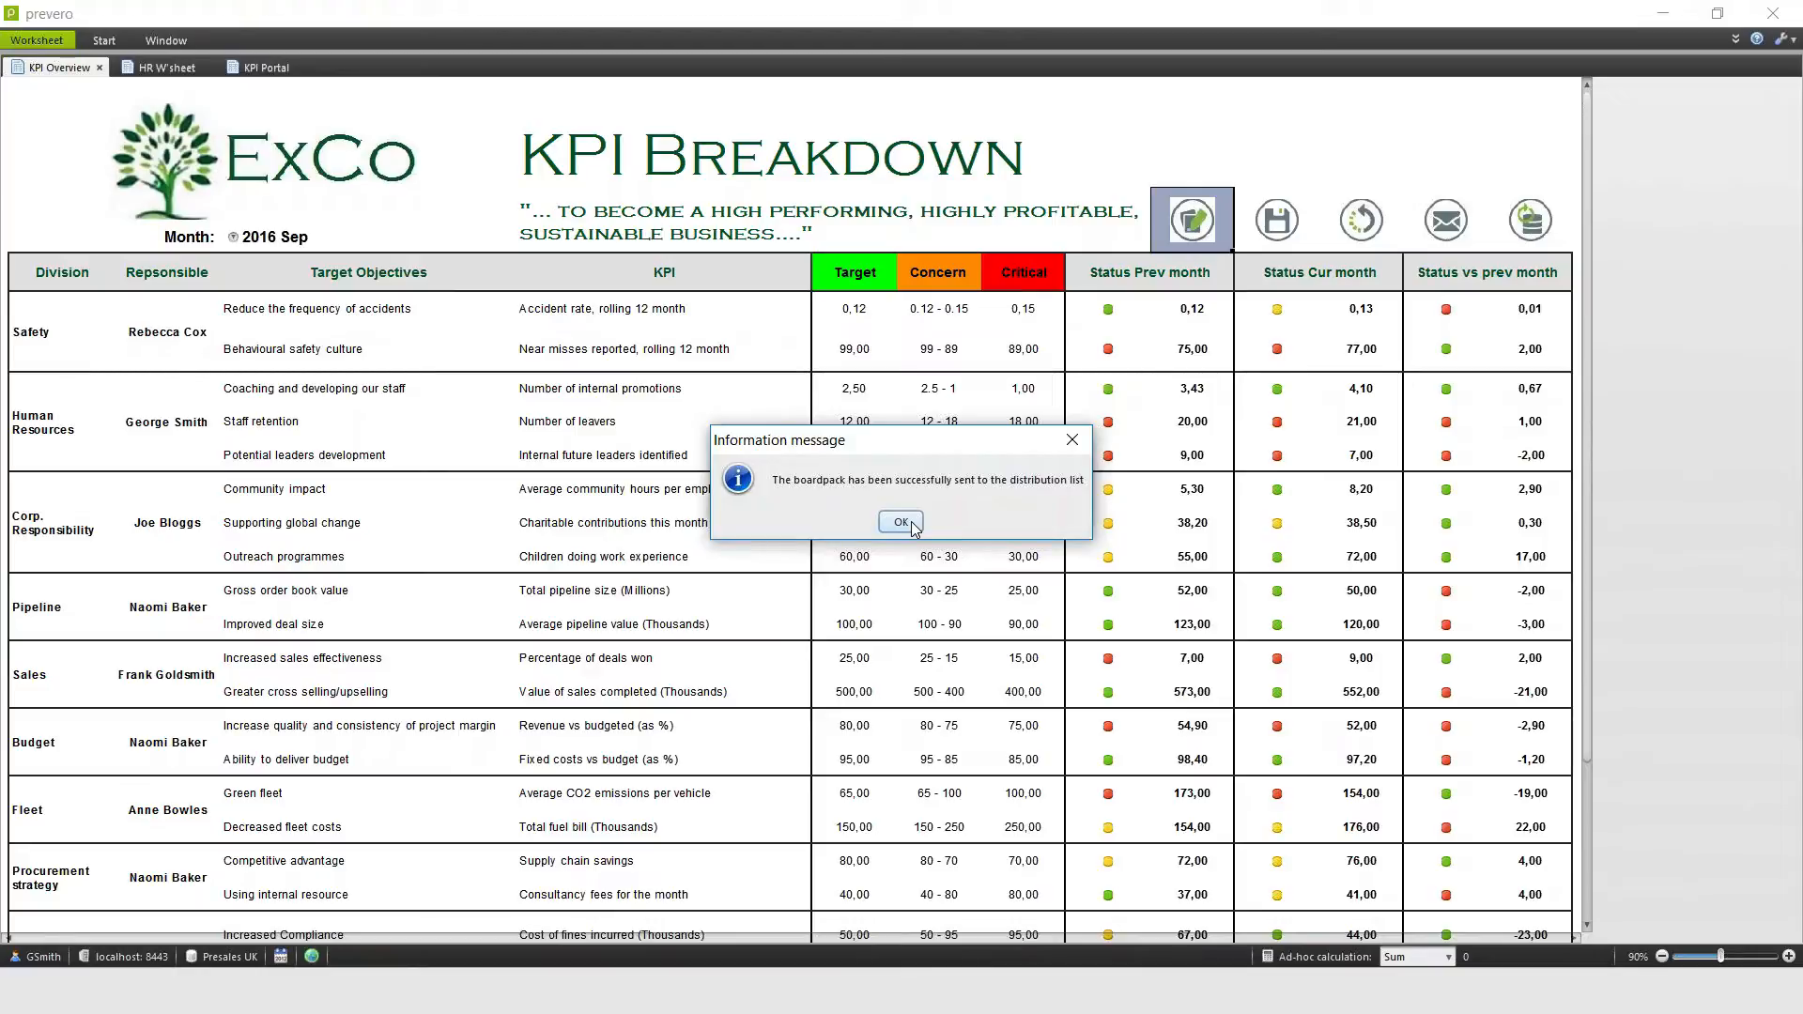
left_click(902, 520)
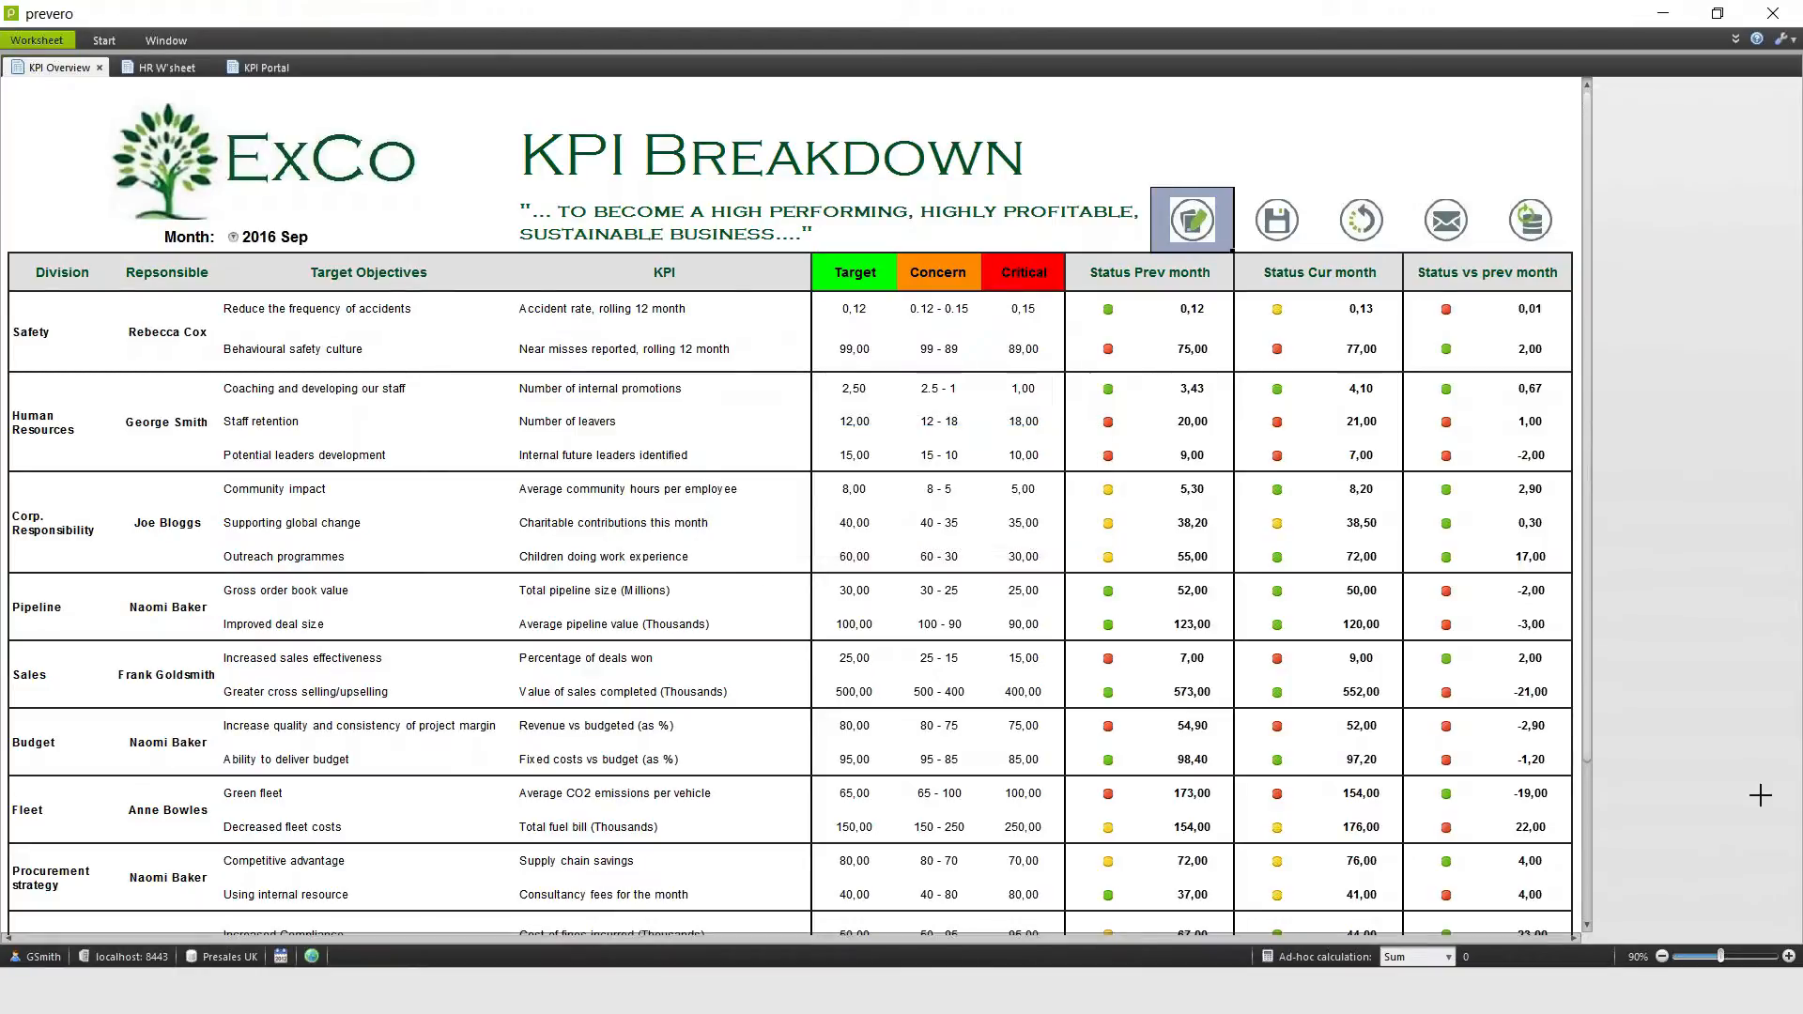